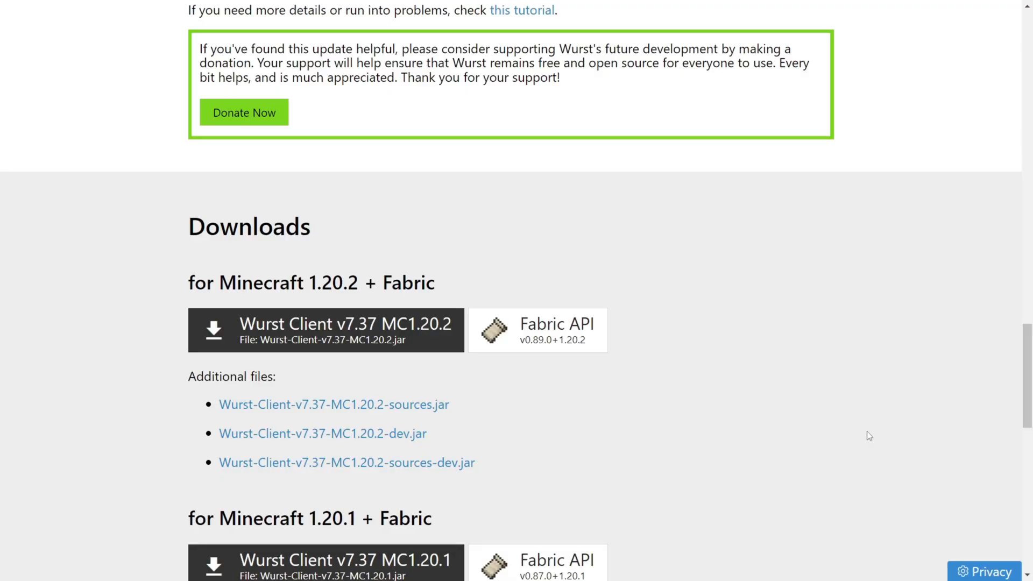
# Download the Wurst Client v7.37 jar for Minecraft 1.20.2 + Fabric from the Downloads section.
pyautogui.scroll(3)
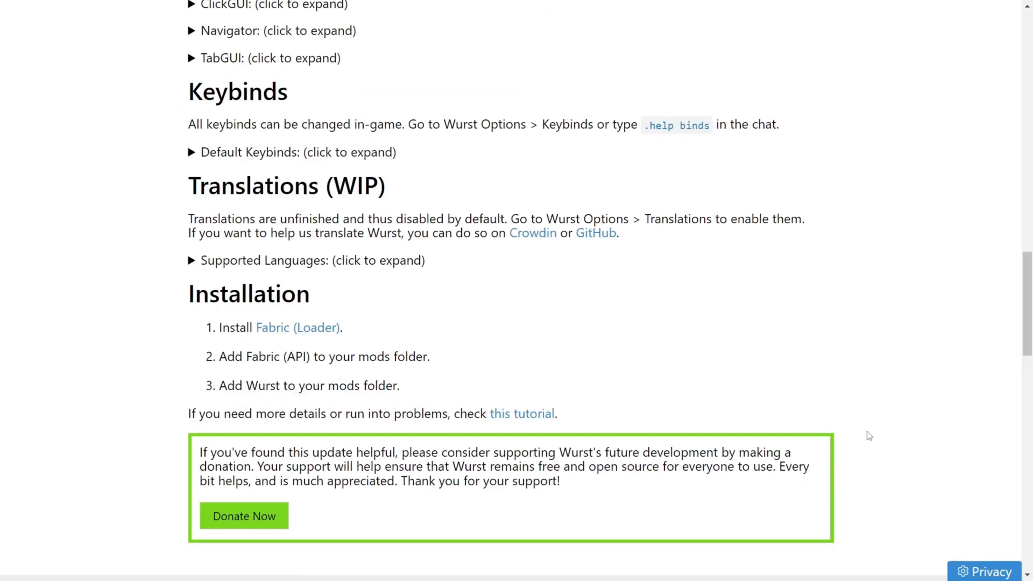
pyautogui.scroll(3)
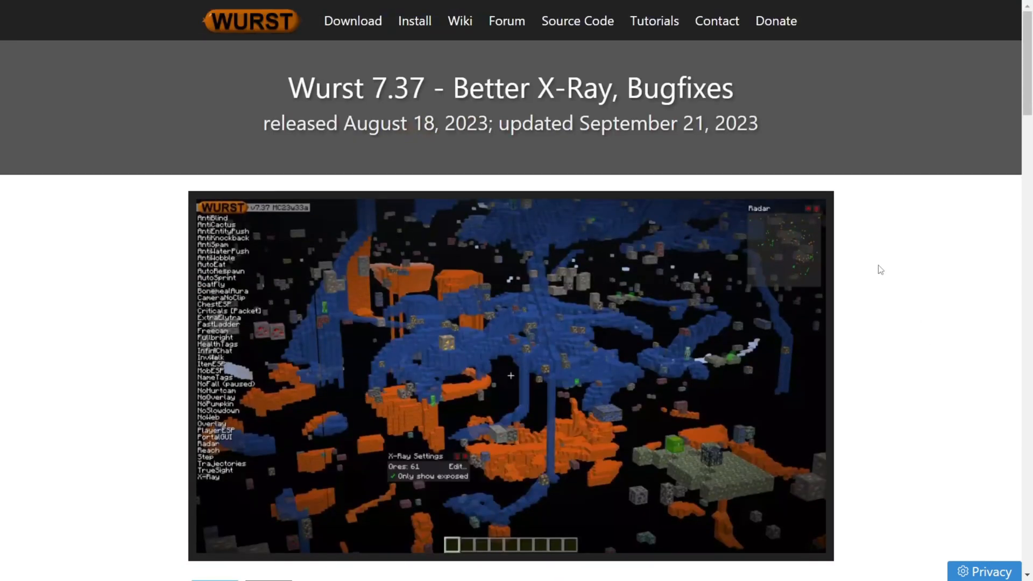
pyautogui.moveTo(895, 269)
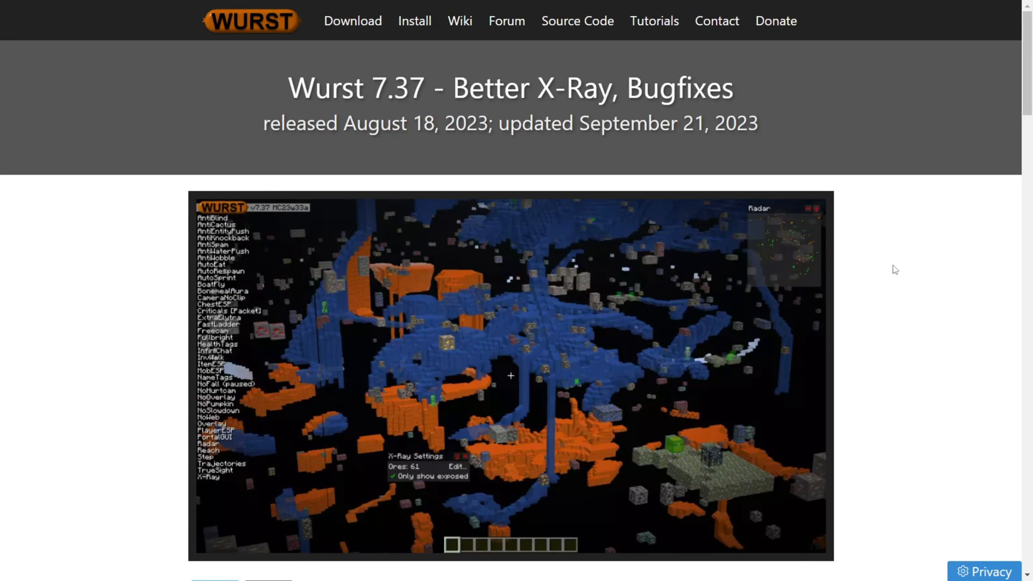
pyautogui.moveTo(947, 275)
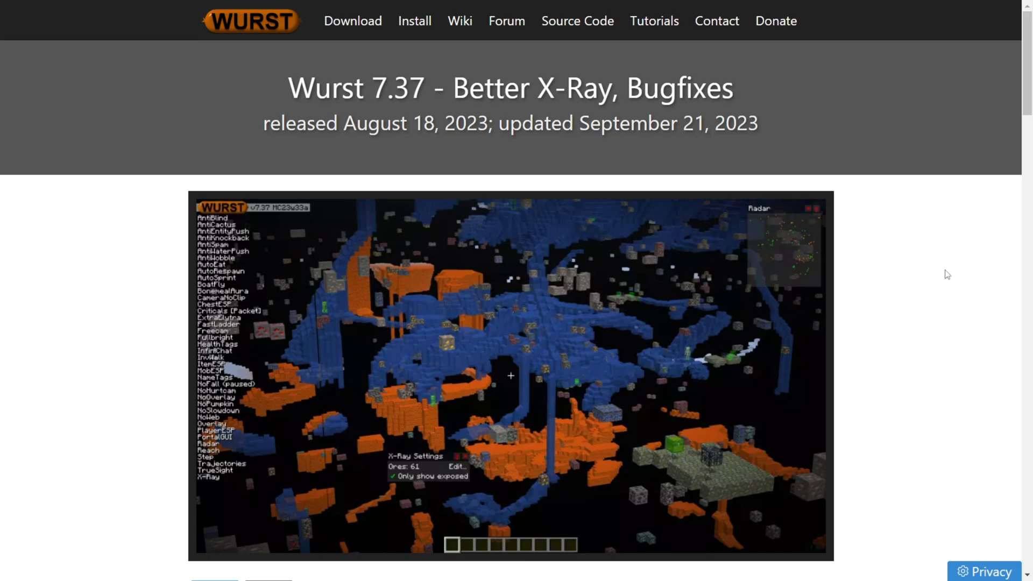
pyautogui.scroll(-3)
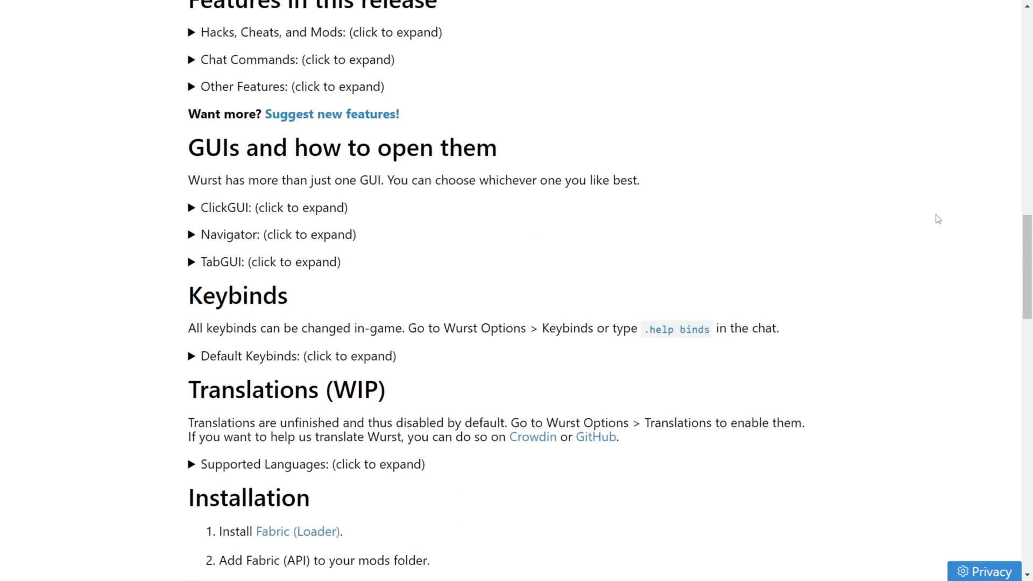
pyautogui.scroll(-3)
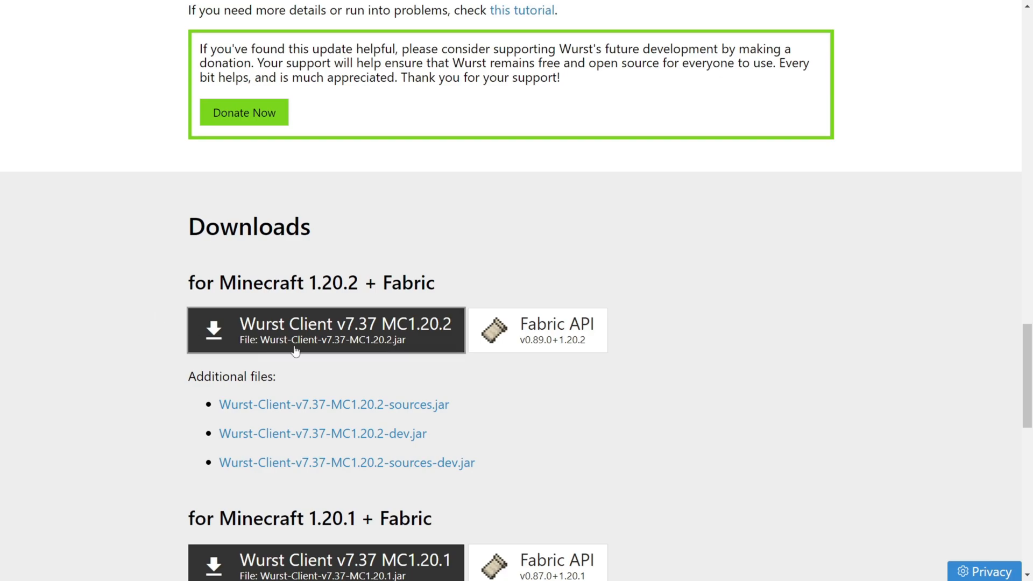
pyautogui.click(325, 330)
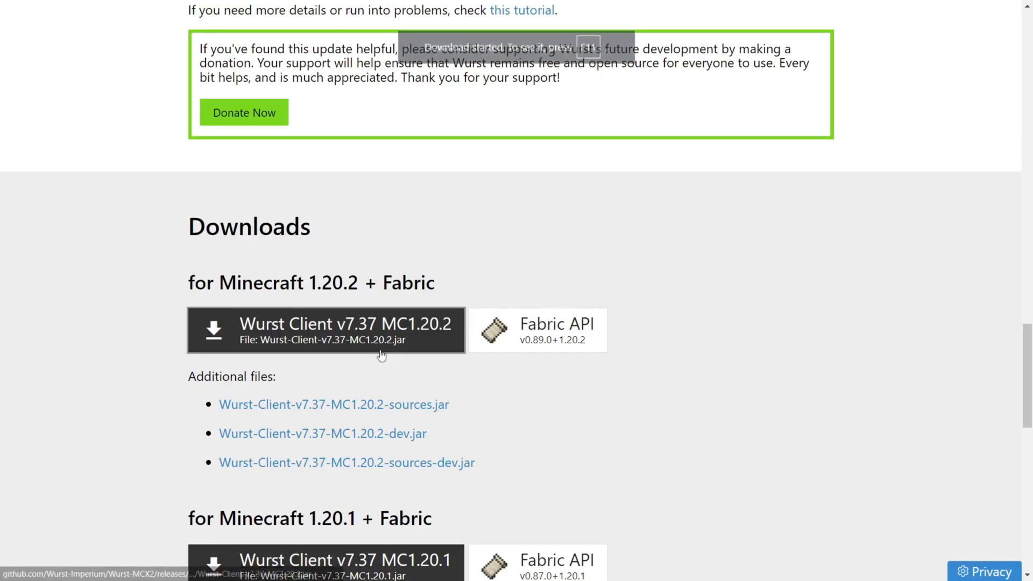
pyautogui.click(325, 331)
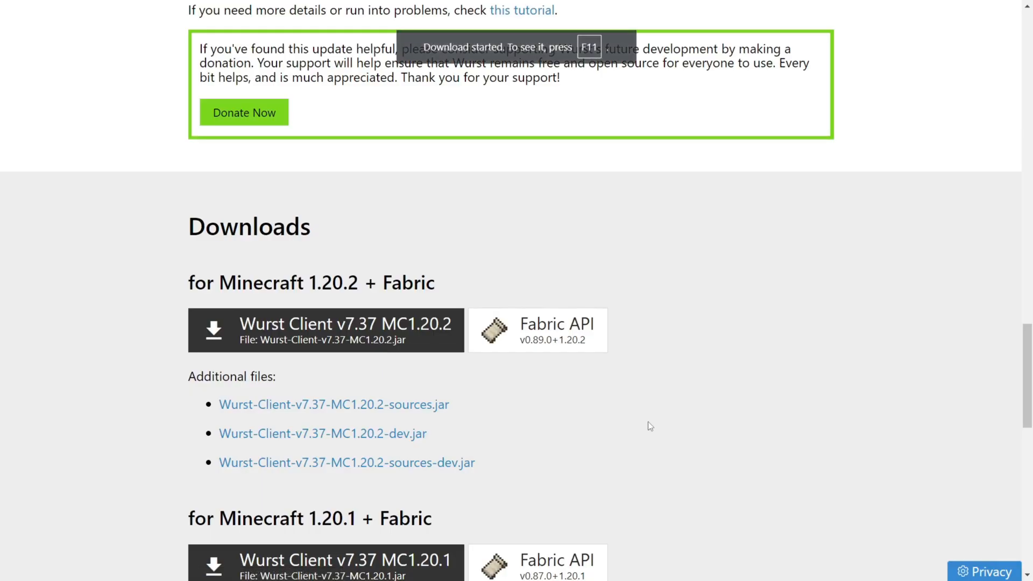
pyautogui.moveTo(583, 298)
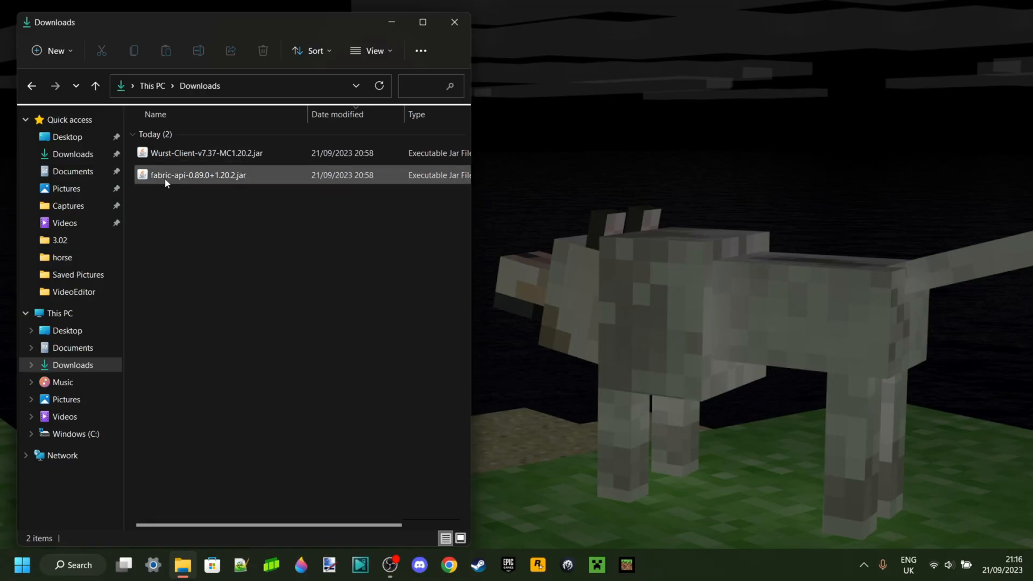
pyautogui.click(206, 152)
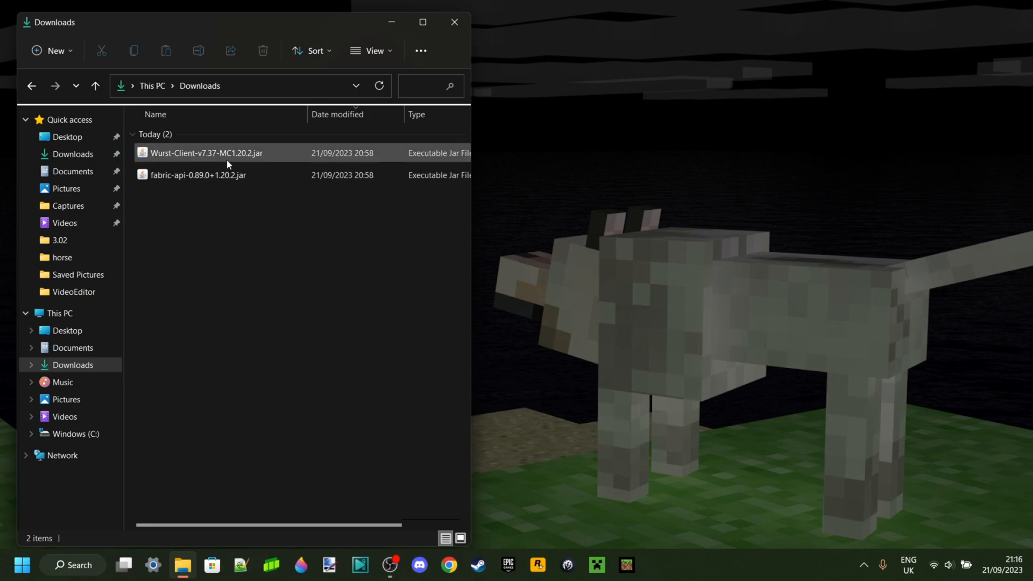
pyautogui.click(316, 266)
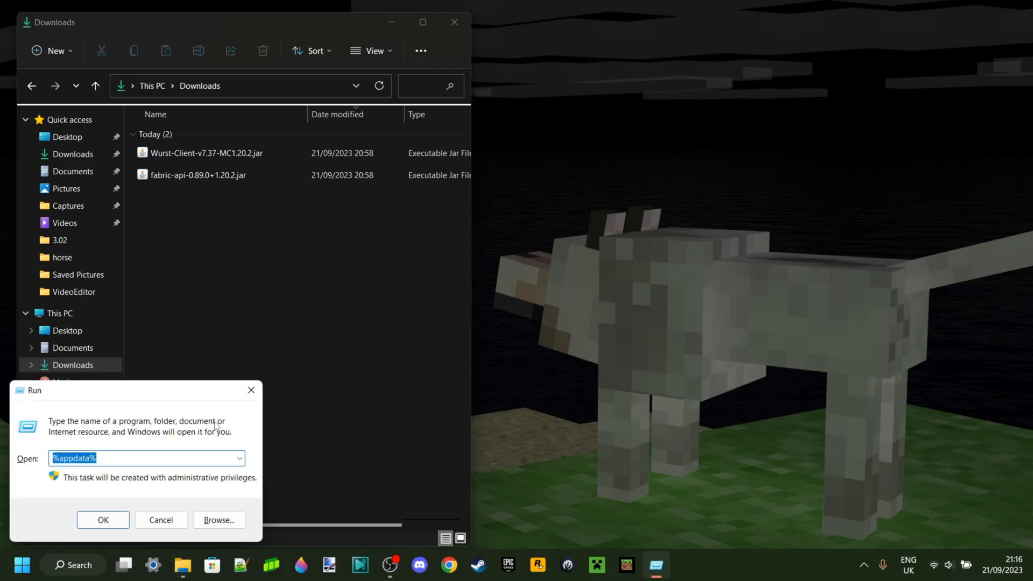
# Run %appdata% to open the AppData Roaming folder containing .minecraft.
pyautogui.write('\\5')
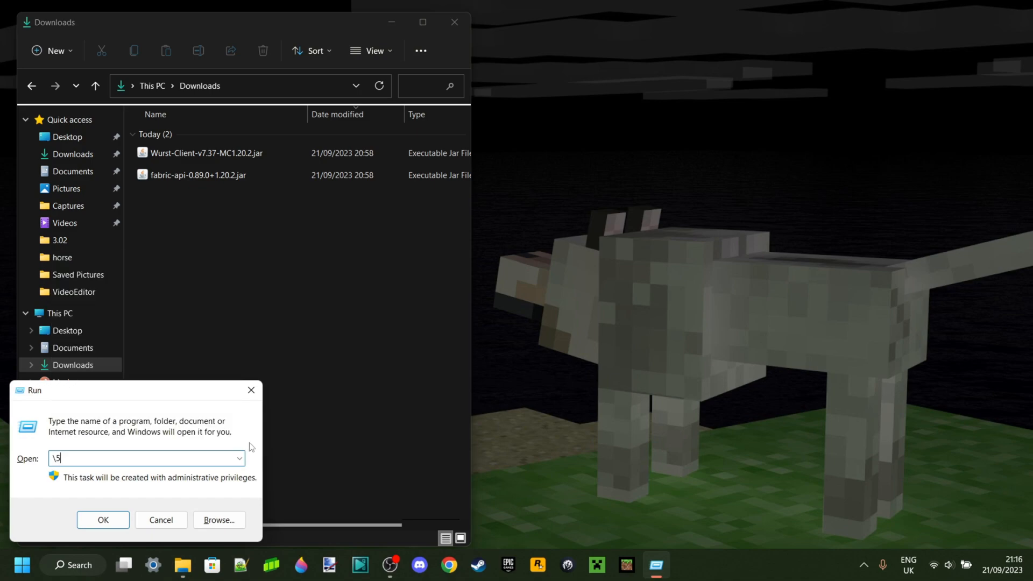
pyautogui.write('%')
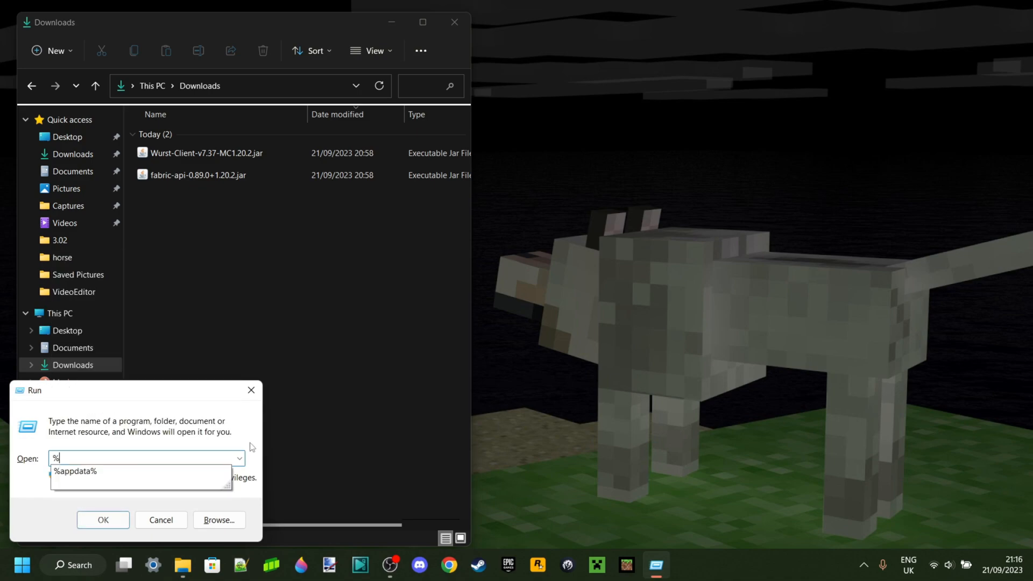
pyautogui.write('appdate')
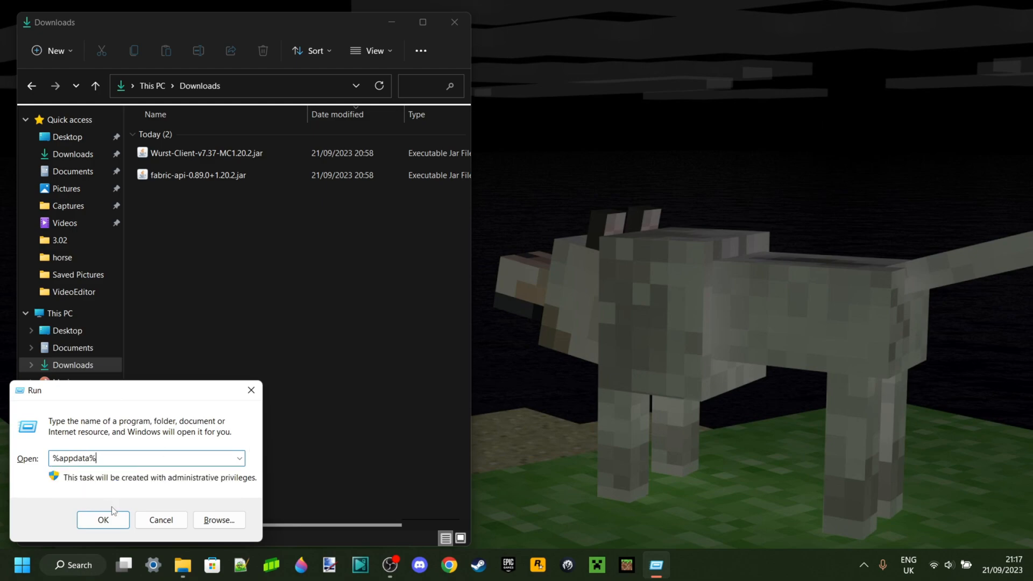
pyautogui.click(103, 520)
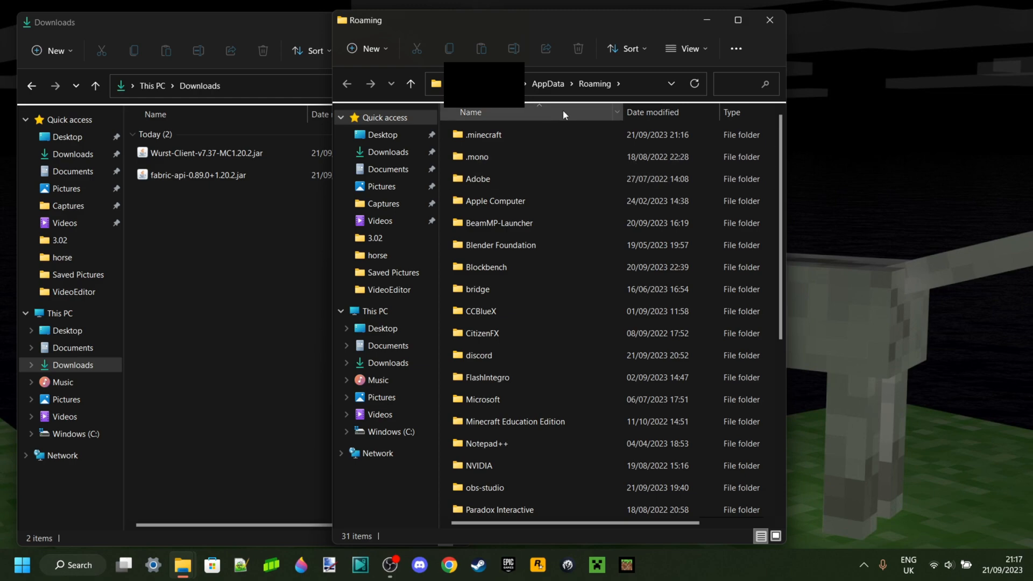
# Navigate from AppData through Roaming into the .minecraft mods folder.
pyautogui.click(411, 84)
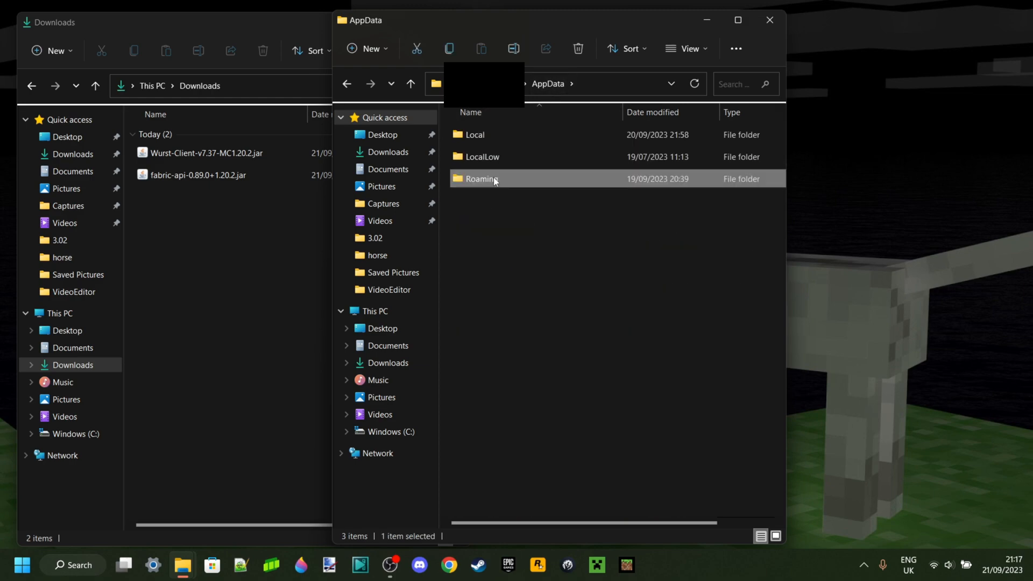
pyautogui.doubleClick(480, 178)
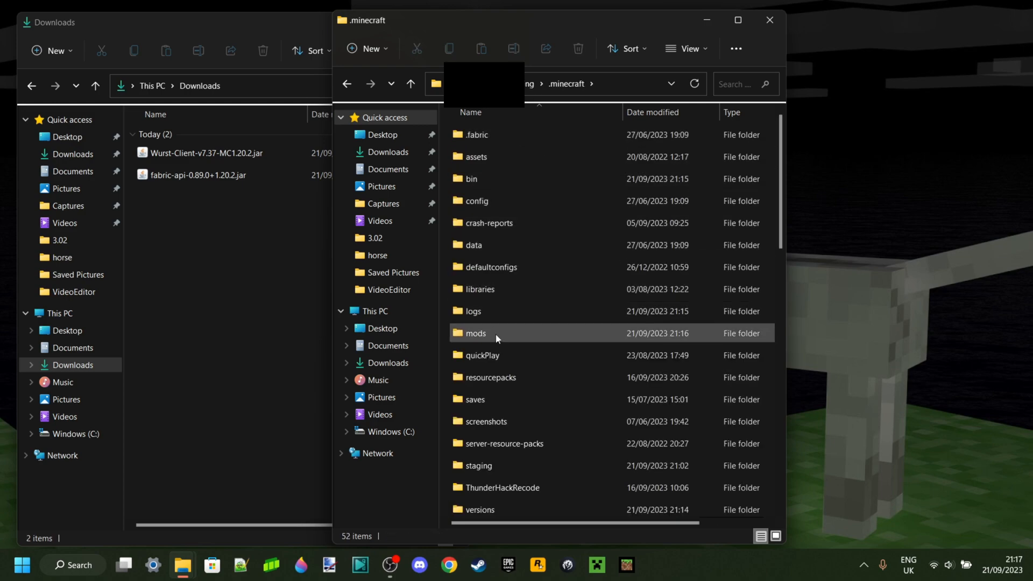
pyautogui.doubleClick(475, 334)
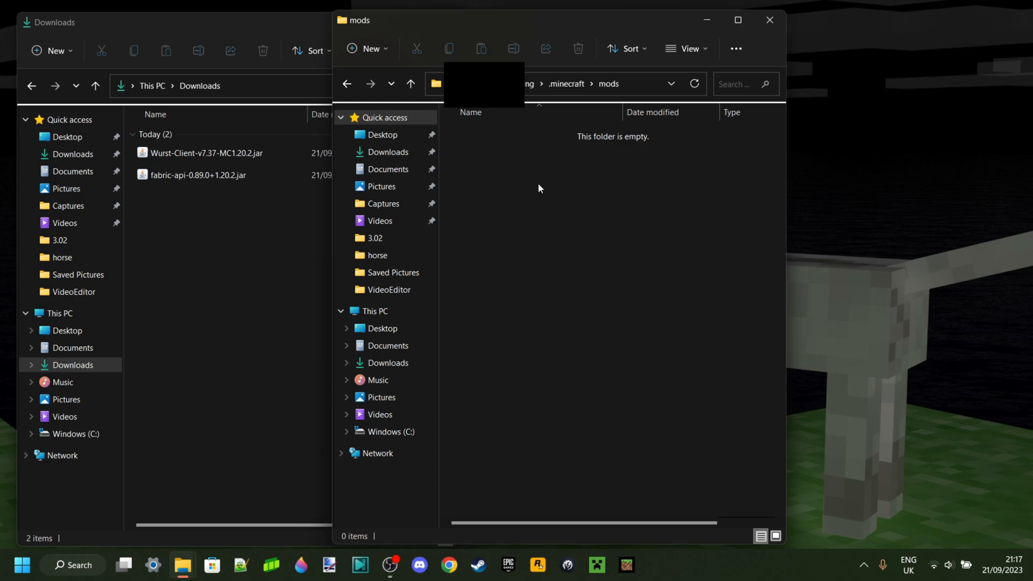
pyautogui.moveTo(377, 255)
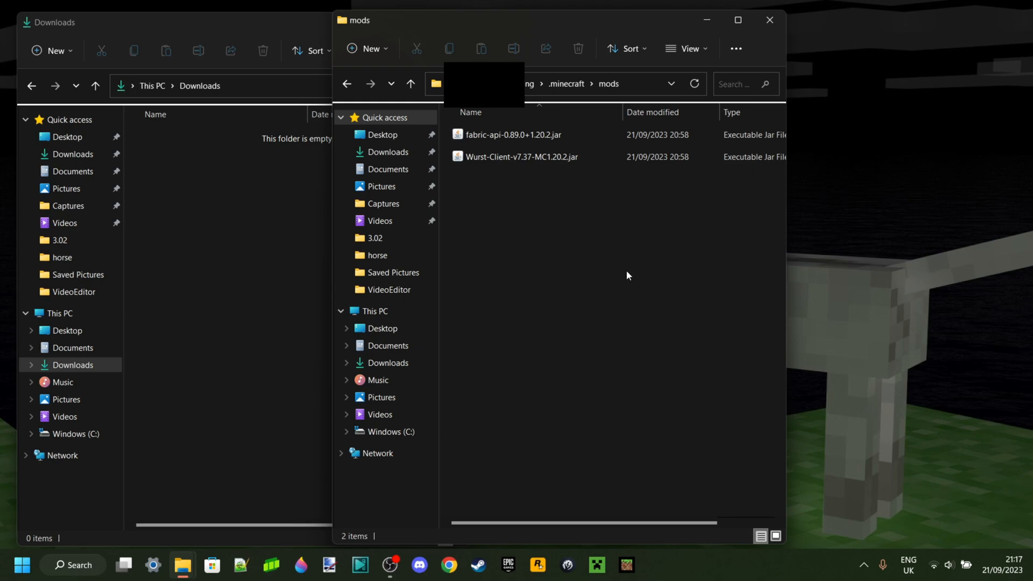
# Confirm the Downloads folder is empty and close File Explorer.
pyautogui.click(769, 20)
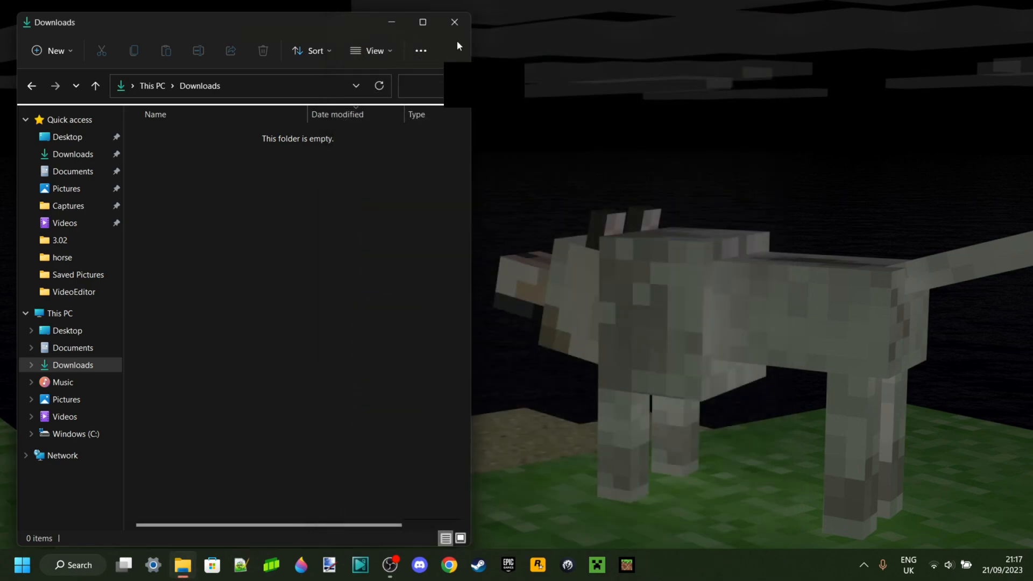
pyautogui.click(453, 22)
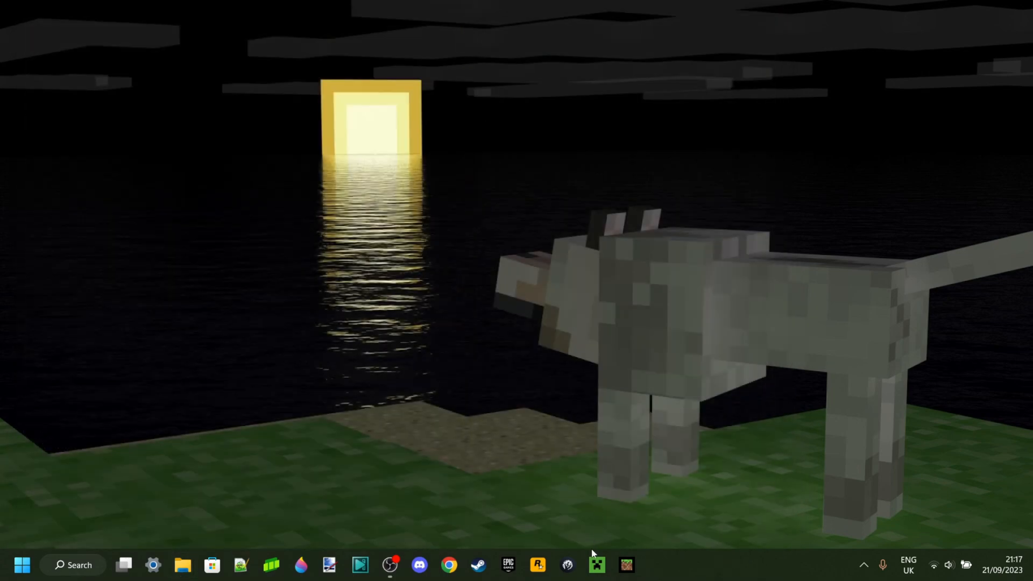
# Launch the fabric-loader-1.20.2 installation from the Minecraft Launcher.
pyautogui.click(595, 565)
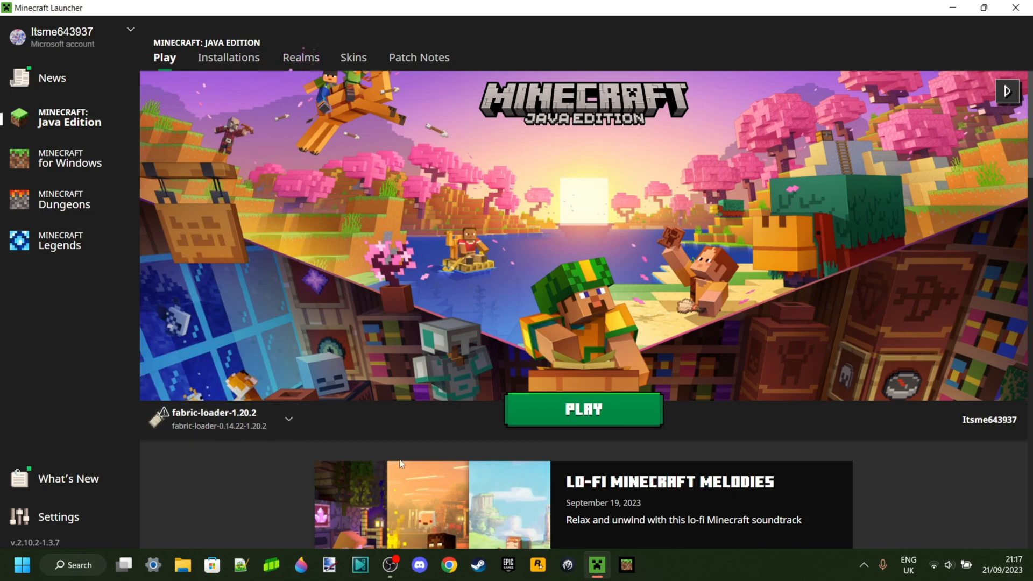
pyautogui.click(582, 409)
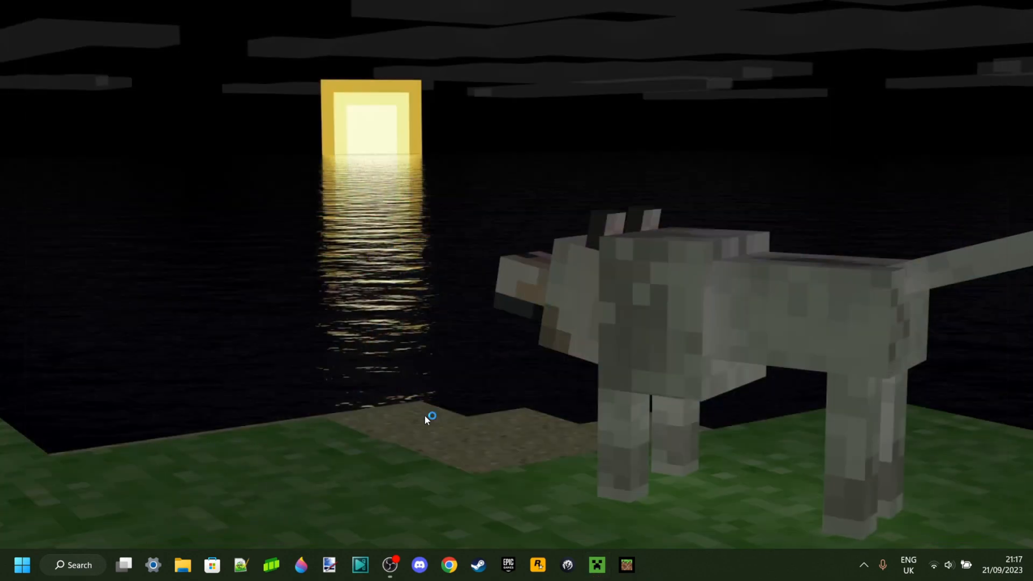
pyautogui.moveTo(644, 385)
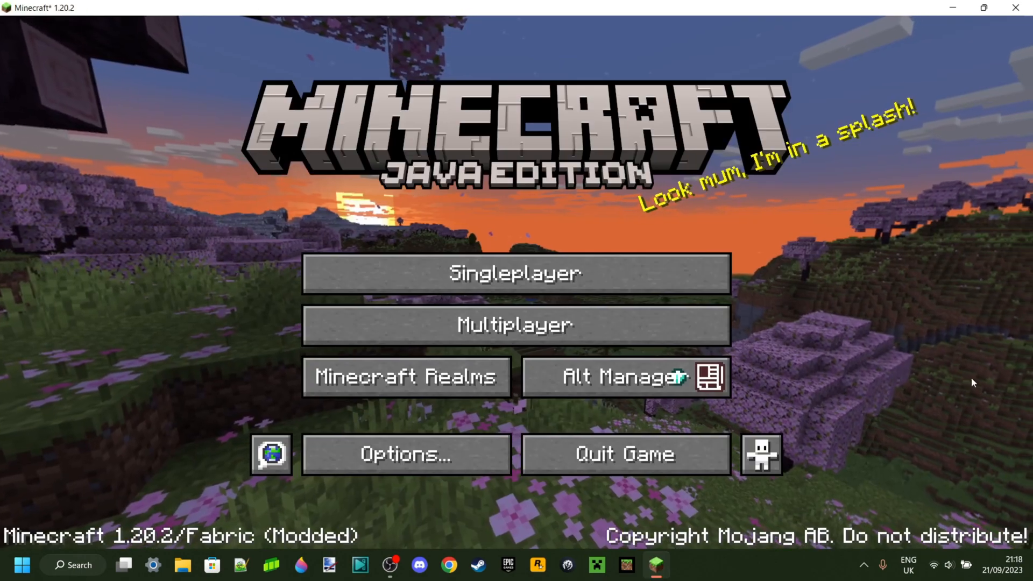
# Start a singleplayer game from the Minecraft title screen.
pyautogui.click(514, 272)
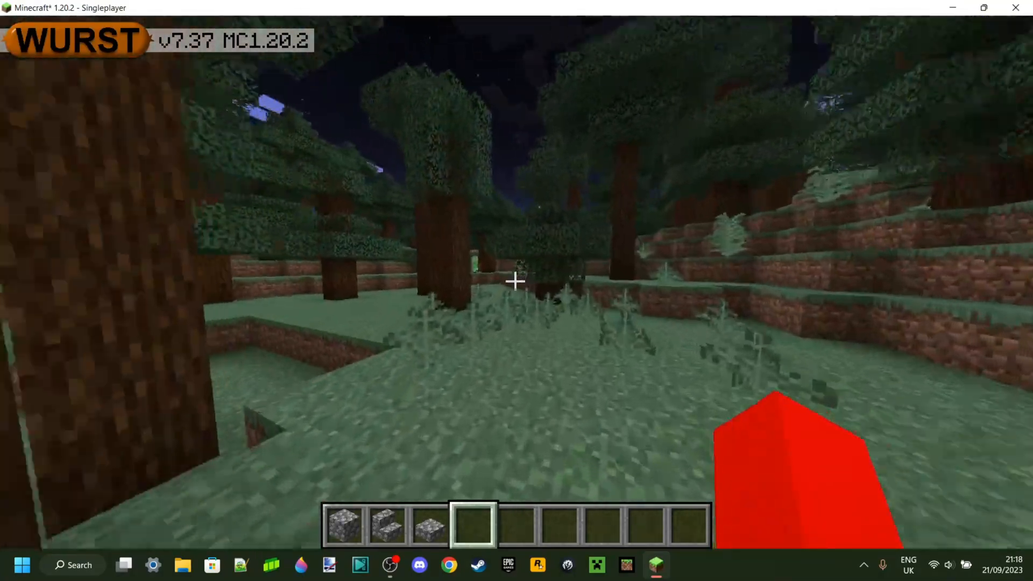
pyautogui.moveTo(517, 283)
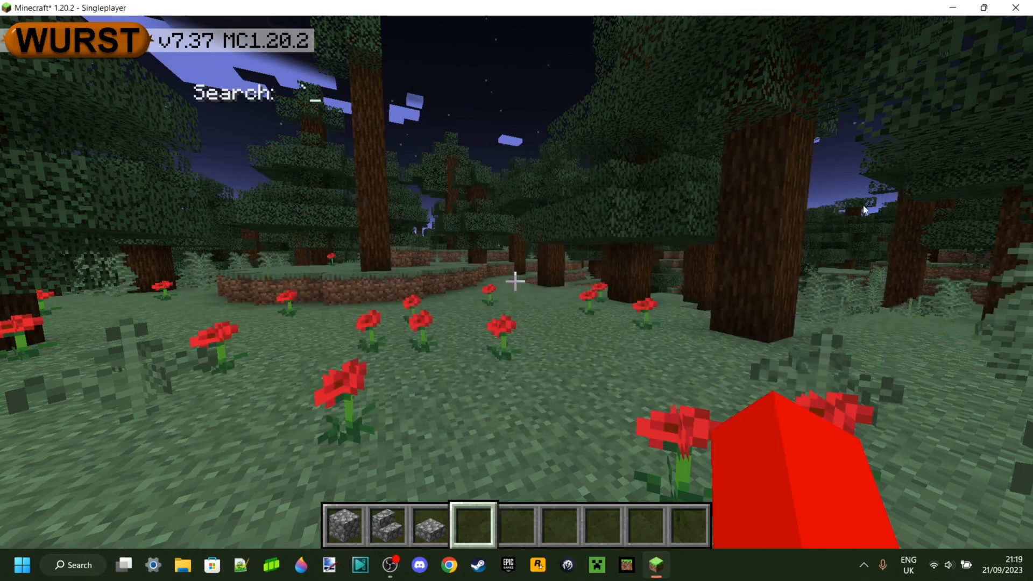
pyautogui.moveTo(683, 306)
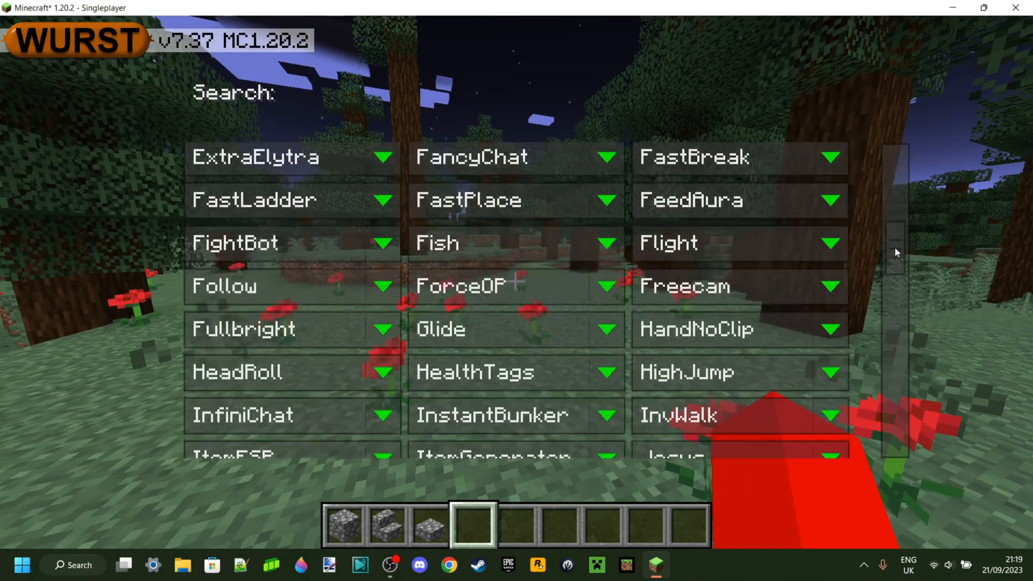
pyautogui.scroll(-3)
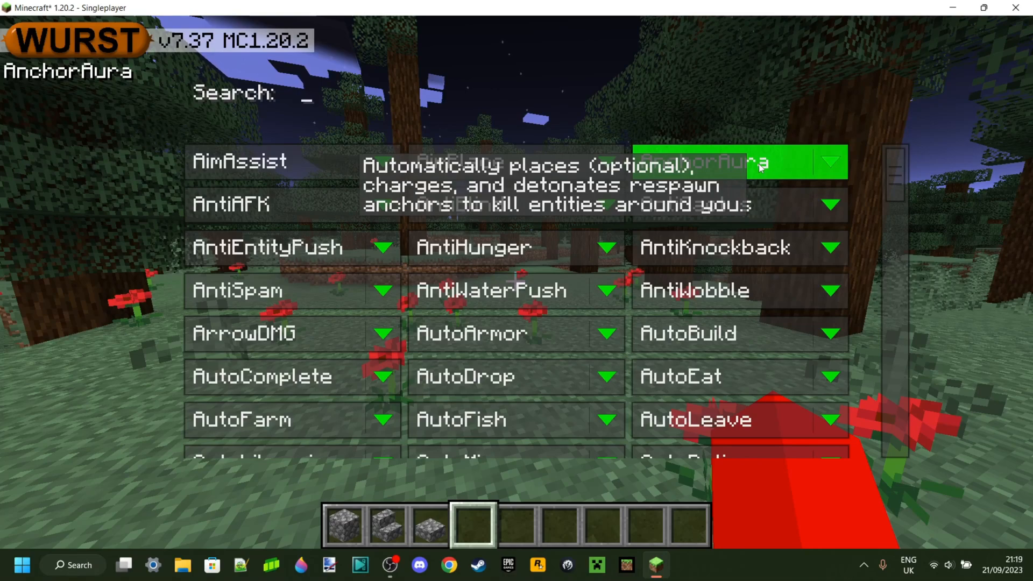
pyautogui.moveTo(117, 110)
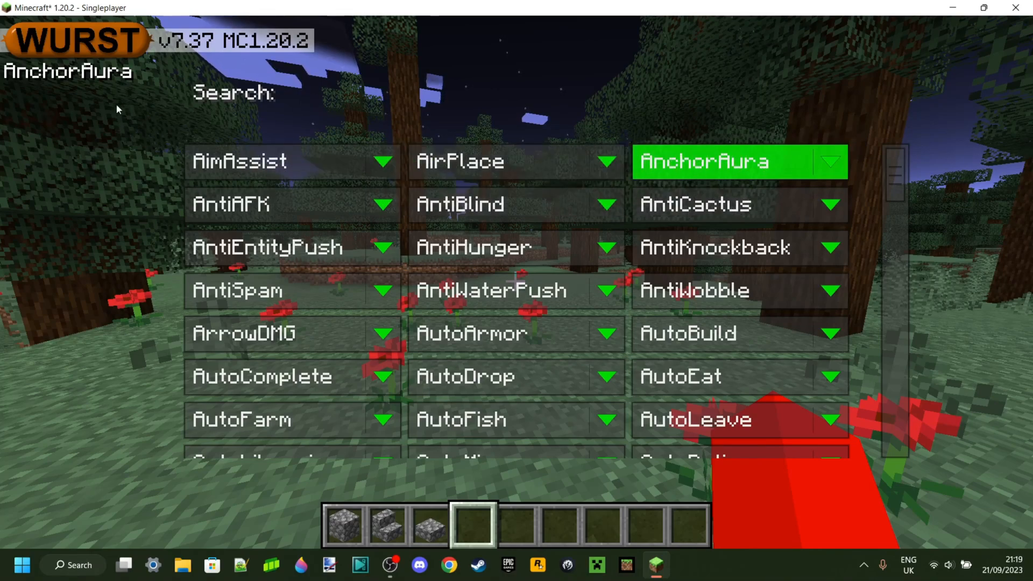
pyautogui.moveTo(283, 117)
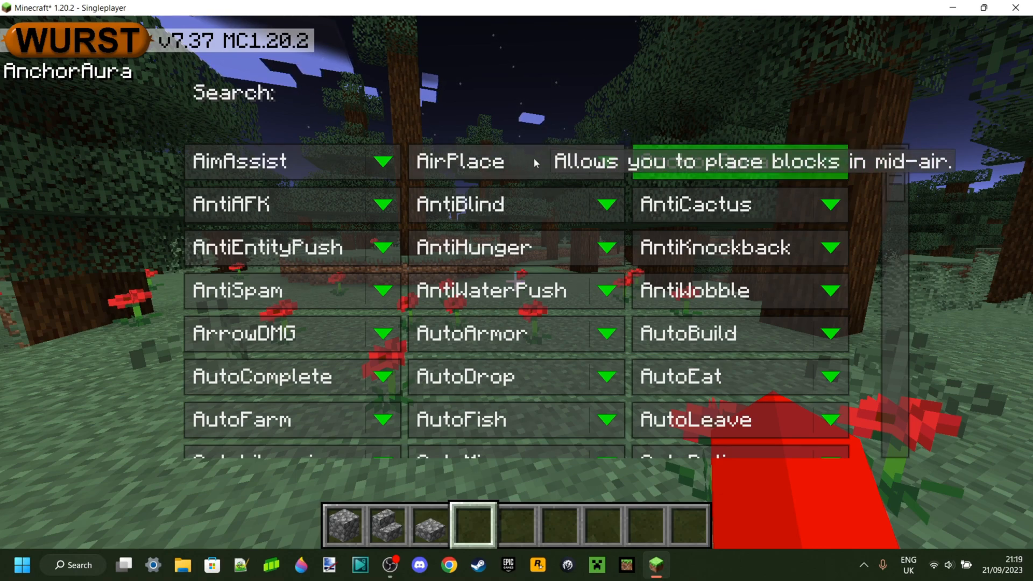
pyautogui.write('hack')
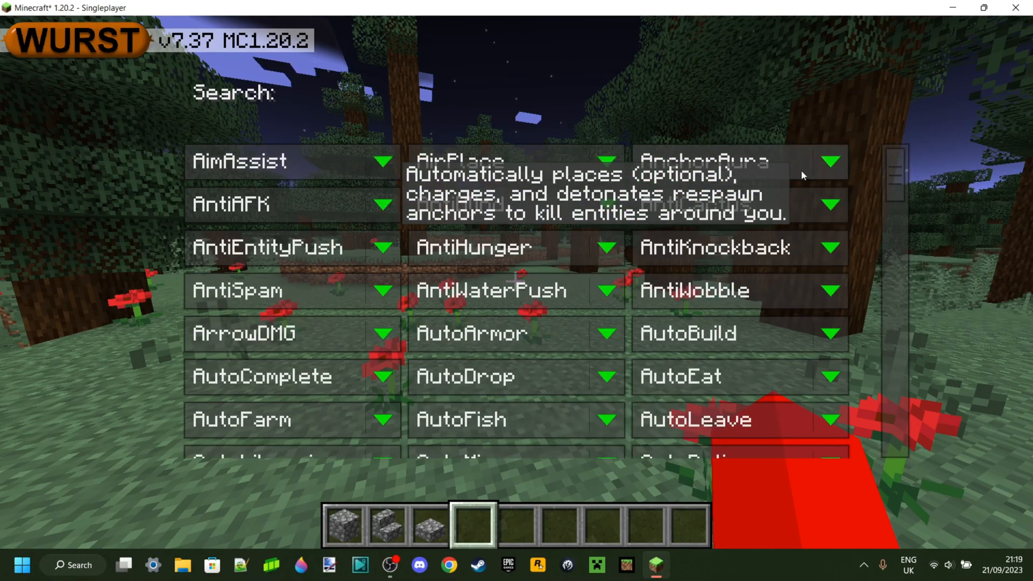
pyautogui.click(715, 160)
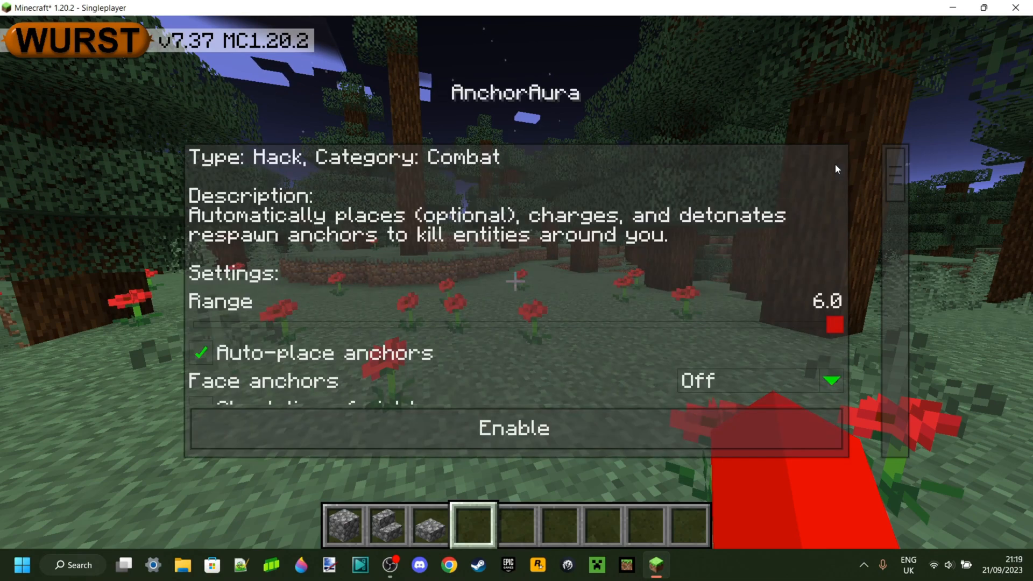
pyautogui.scroll(-3)
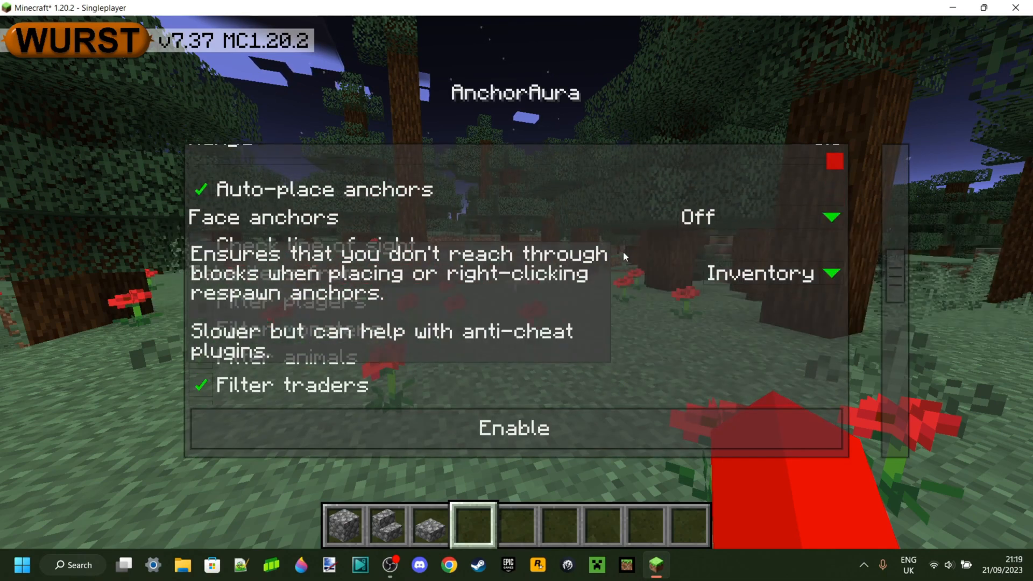
pyautogui.scroll(-3)
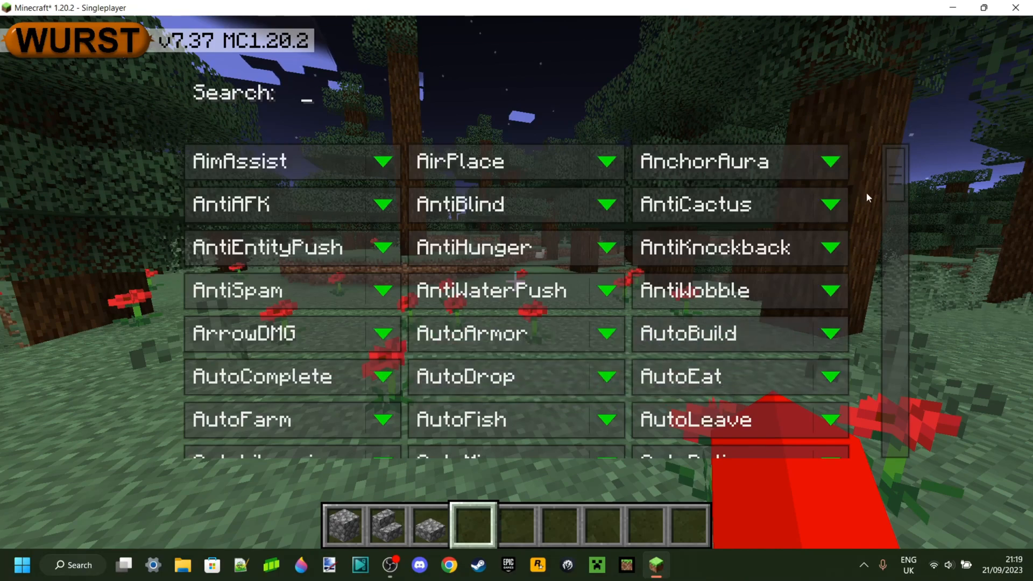
pyautogui.moveTo(606, 137)
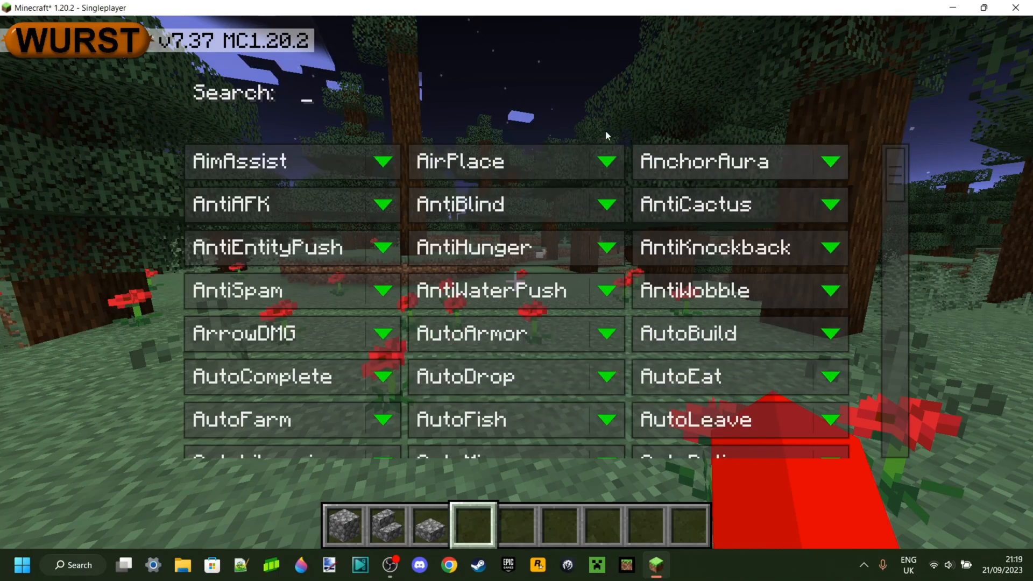
# Browse further down the Wurst hack list, then close it to return to the world.
pyautogui.scroll(-3)
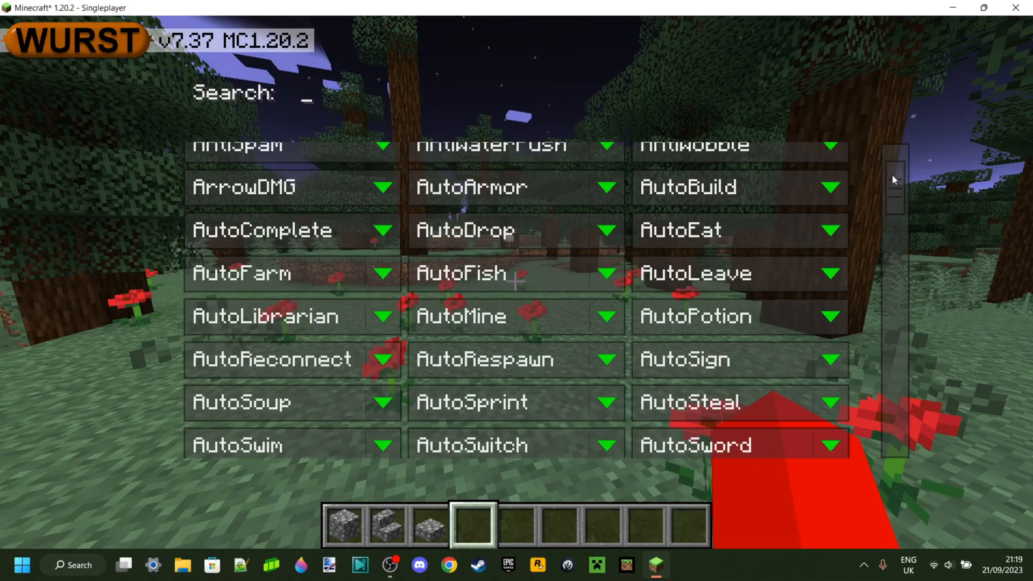
pyautogui.scroll(-3)
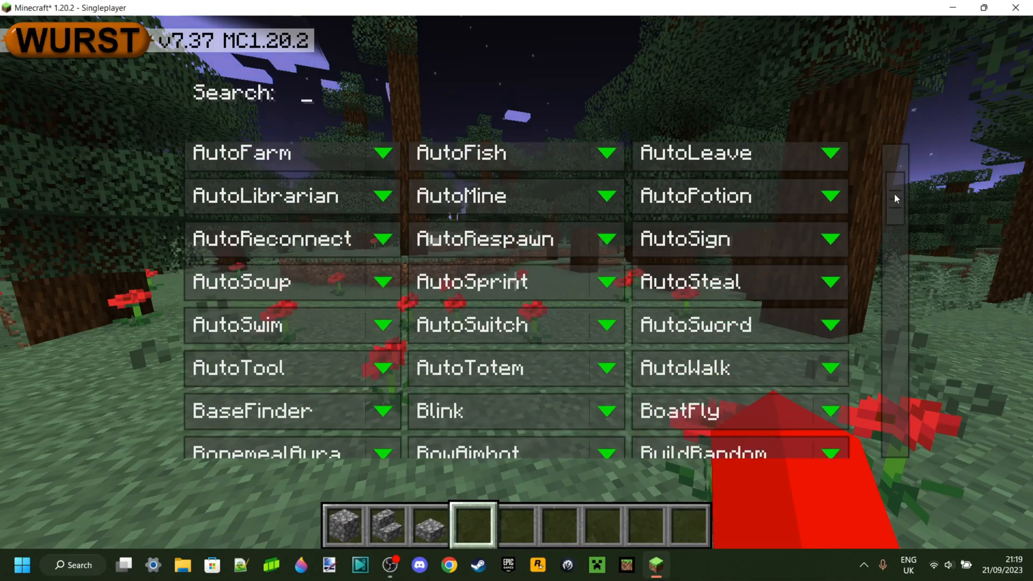
pyautogui.press('Escape')
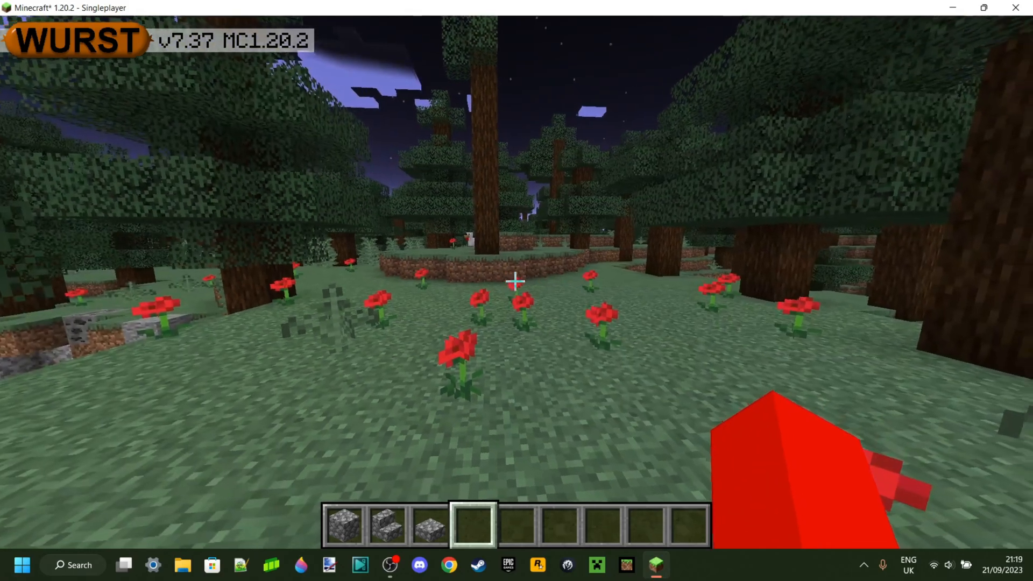